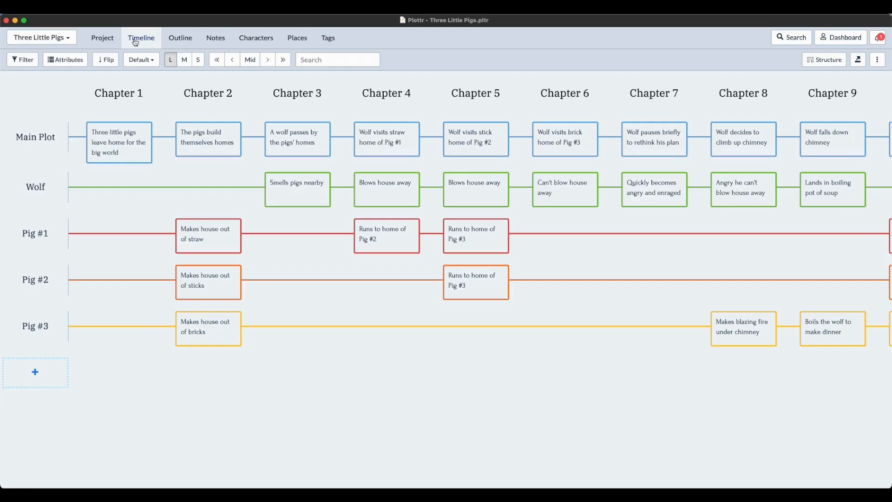
{"action": "mouse_move", "coordinate": [94, 42]}
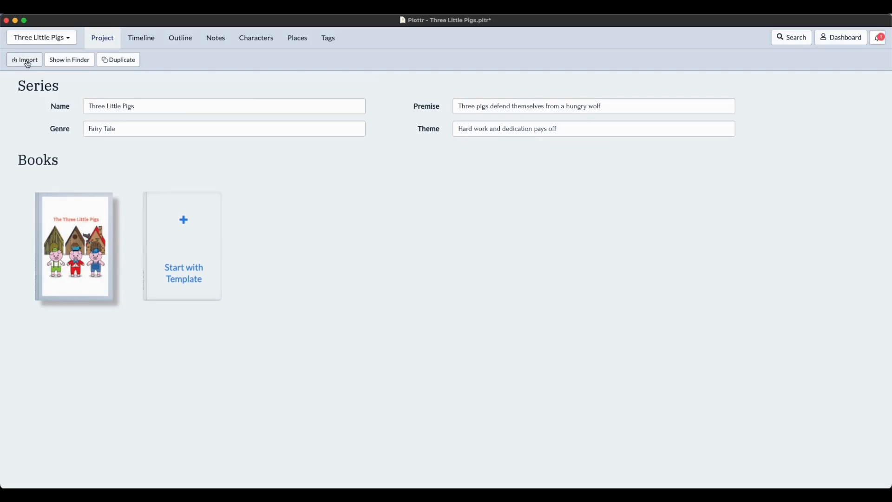
Begin a Plottr project import and choose to change the file to the Hamlet project.
{"action": "left_click", "coordinate": [24, 59]}
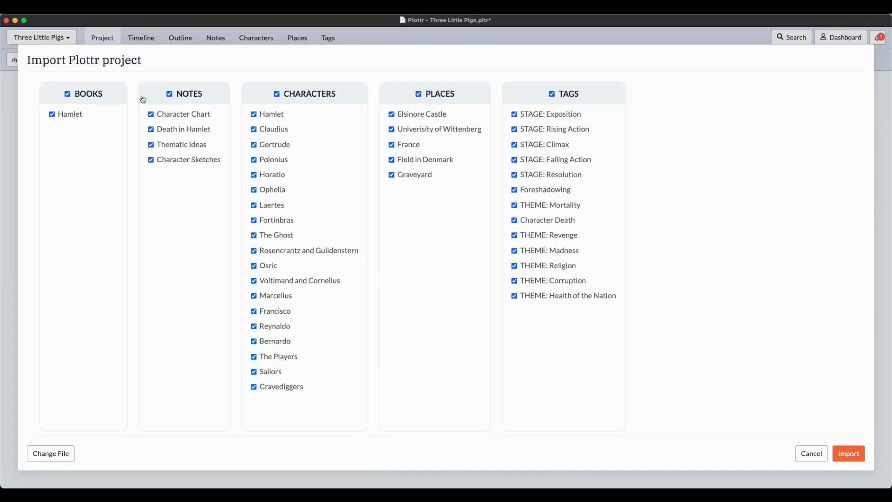
{"action": "mouse_move", "coordinate": [321, 97]}
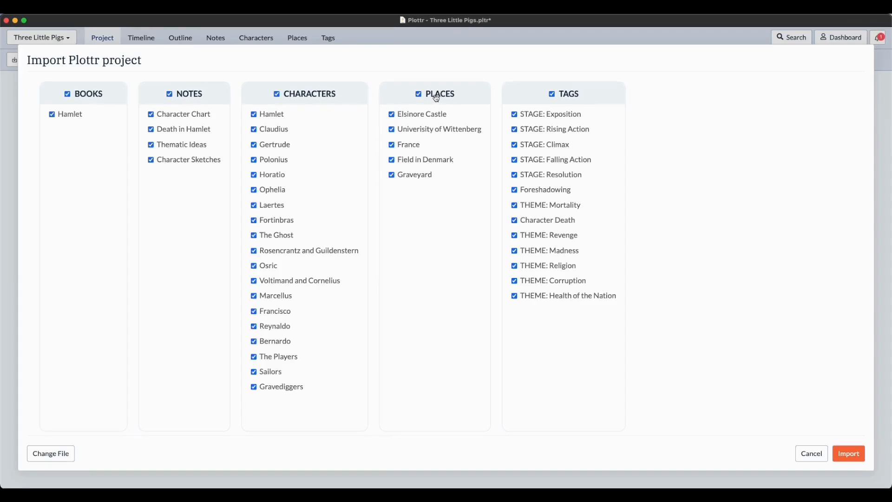
{"action": "mouse_move", "coordinate": [565, 100]}
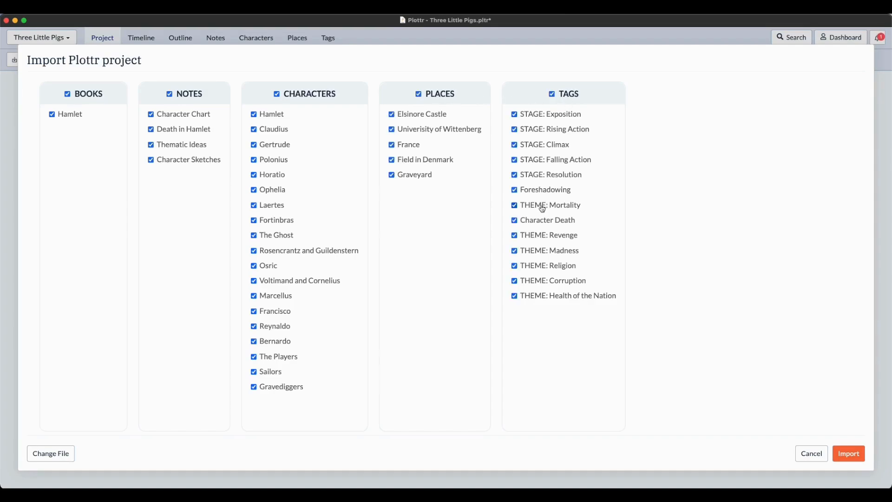
{"action": "left_click", "coordinate": [513, 205]}
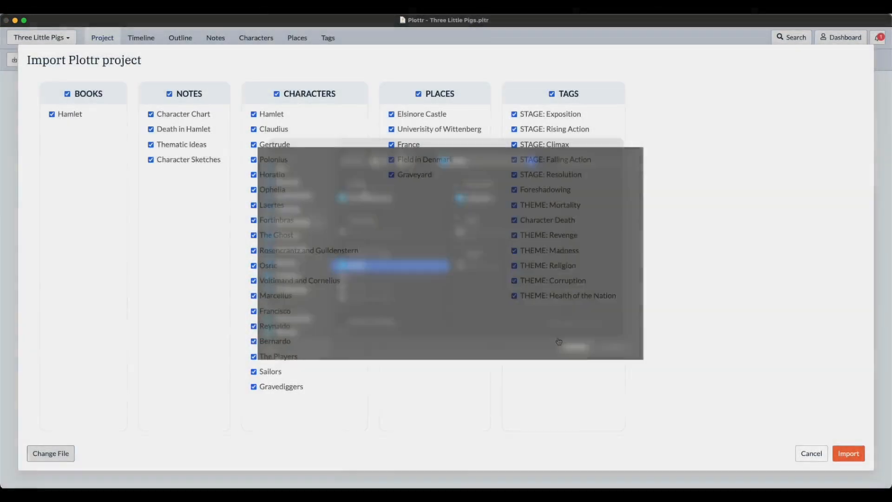
Confirm Hamlet.pltr and keep only Character Chart, Hamlet, Elsinore Castle and STAGE: Exposition selected.
{"action": "left_click", "coordinate": [253, 250]}
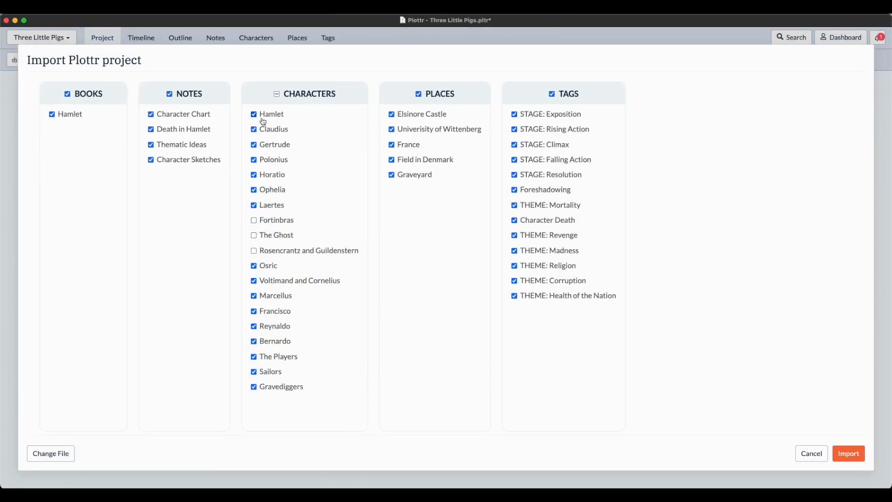
{"action": "left_click", "coordinate": [277, 93]}
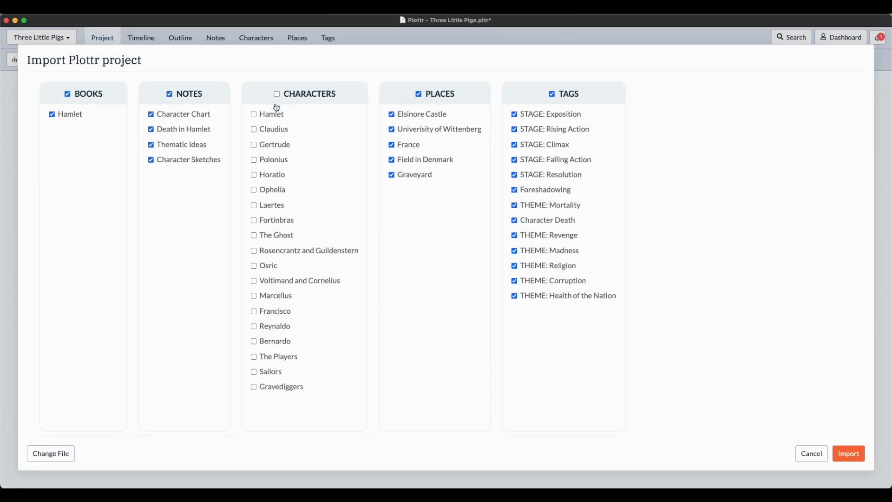
{"action": "left_click", "coordinate": [253, 114]}
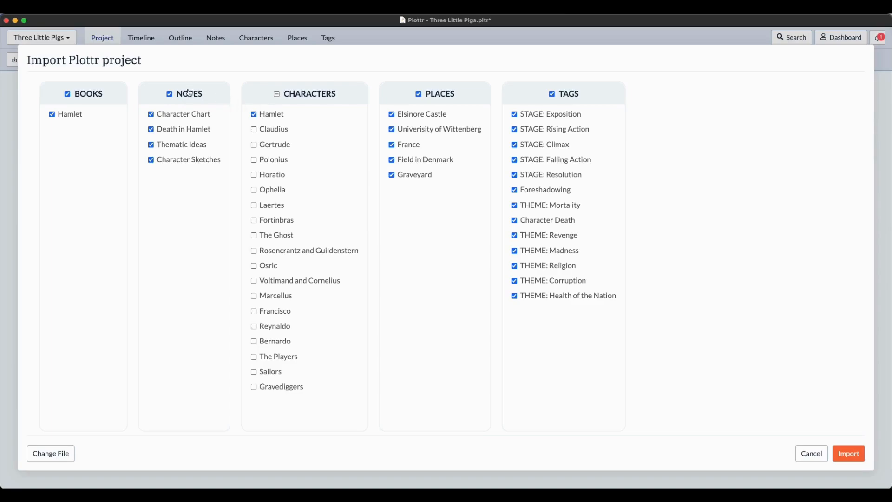
{"action": "left_click", "coordinate": [169, 93]}
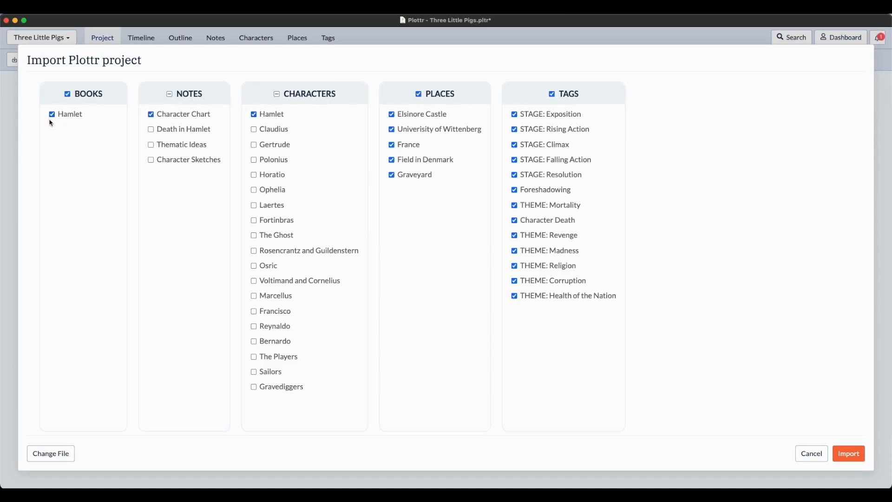
{"action": "left_click", "coordinate": [418, 93]}
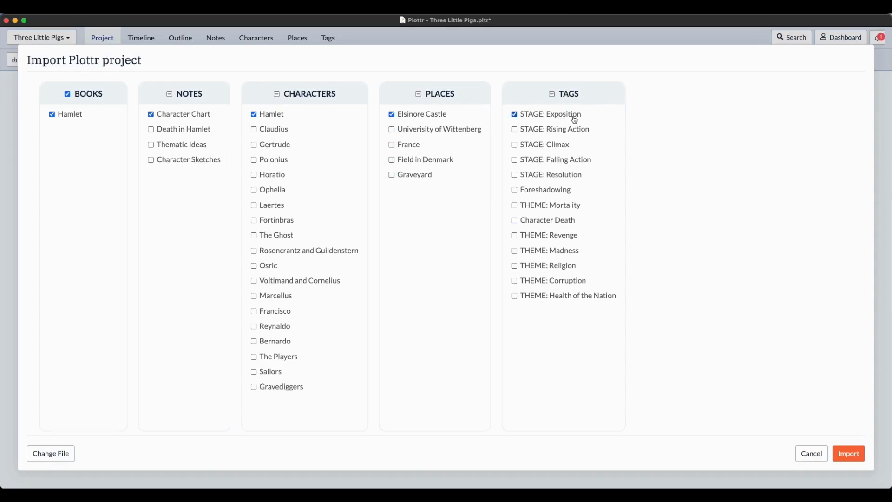
{"action": "mouse_move", "coordinate": [749, 460]}
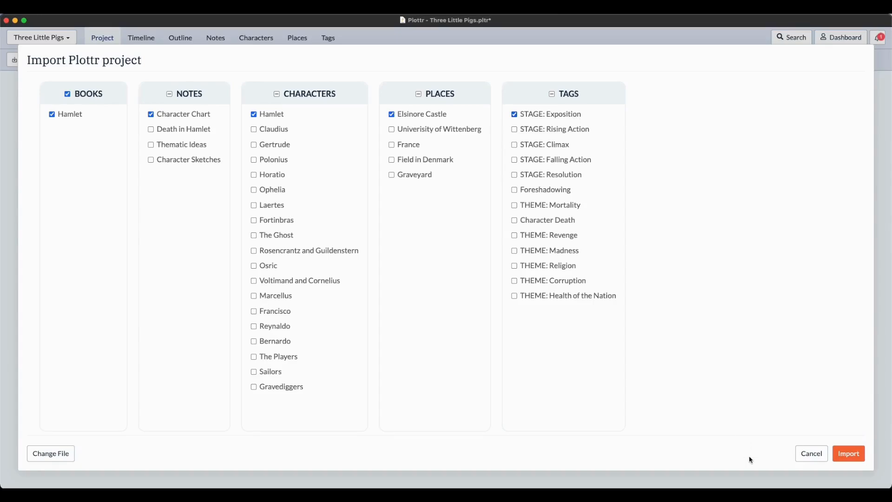
Import the selected Hamlet items and display the Hamlet book's five-act timeline.
{"action": "left_click", "coordinate": [848, 453]}
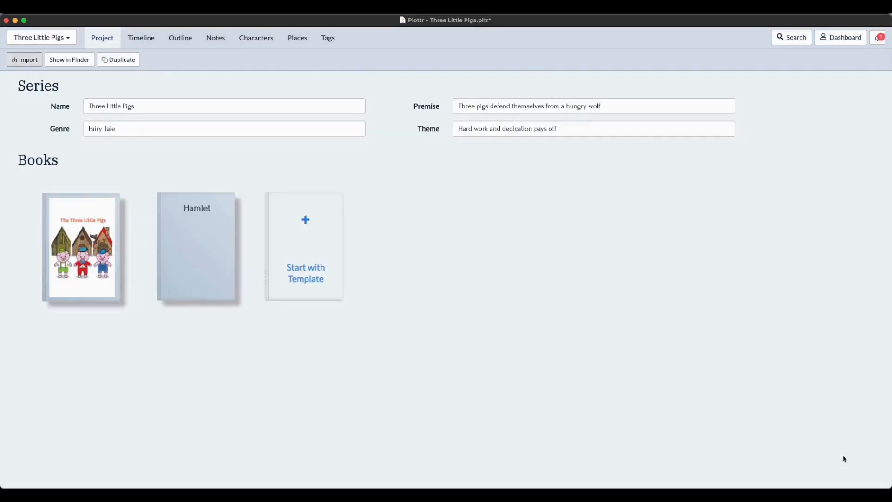
{"action": "mouse_move", "coordinate": [577, 392]}
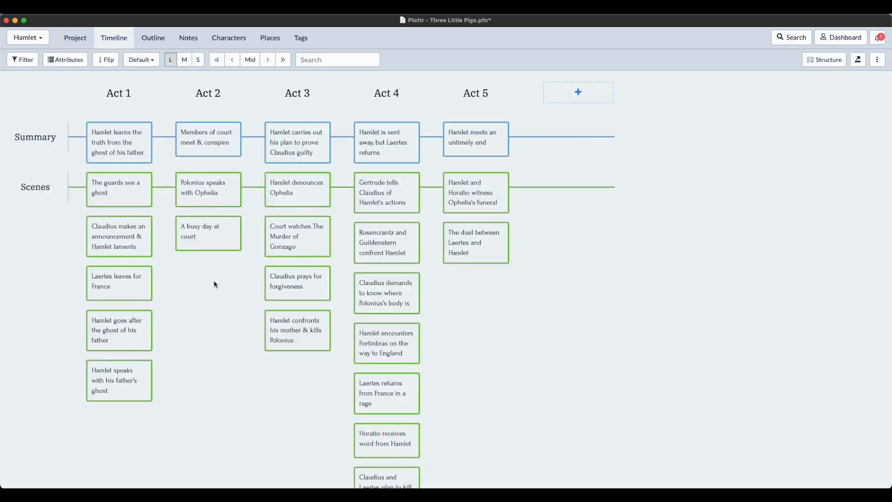
{"action": "scroll", "scroll_direction": "down", "scroll_amount": 3}
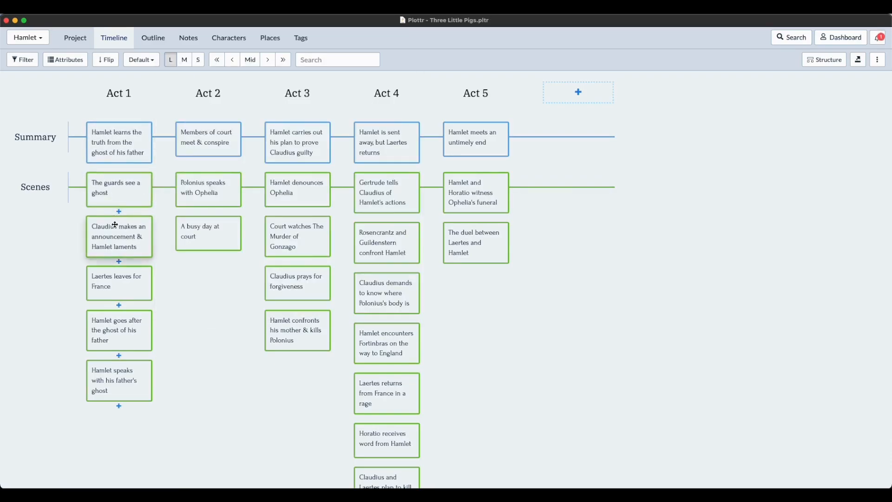
{"action": "left_click", "coordinate": [116, 280]}
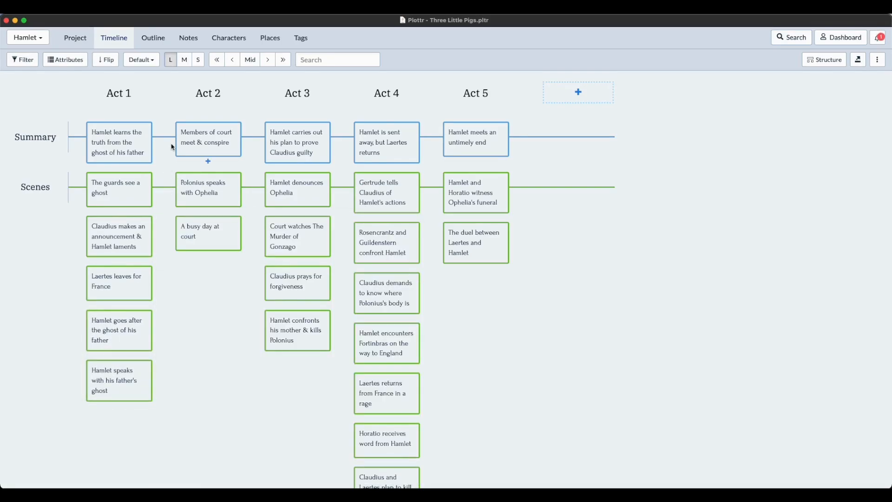
{"action": "mouse_move", "coordinate": [187, 37]}
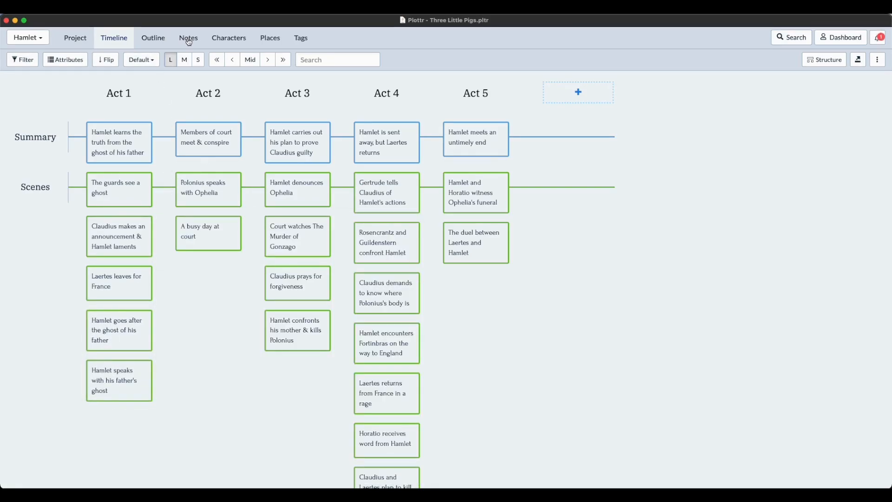
View the imported Character Chart note, then the Hamlet, Prince of Denmark character profile.
{"action": "left_click", "coordinate": [188, 38]}
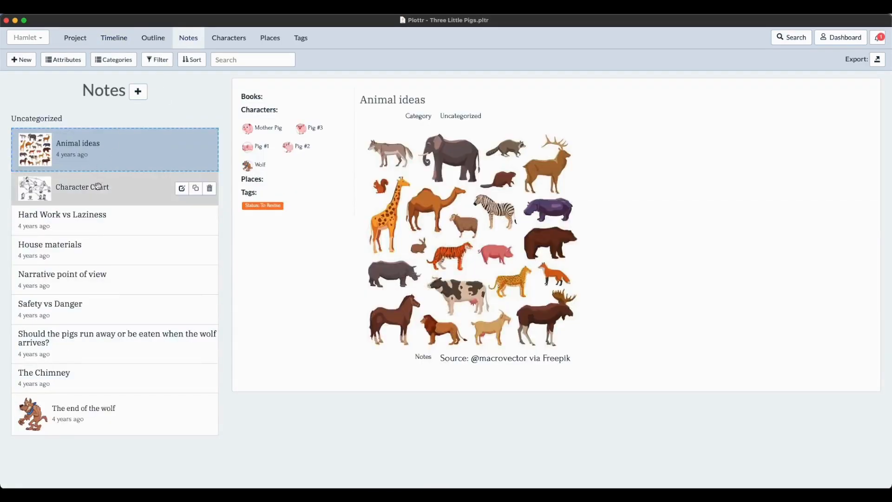
{"action": "left_click", "coordinate": [82, 187]}
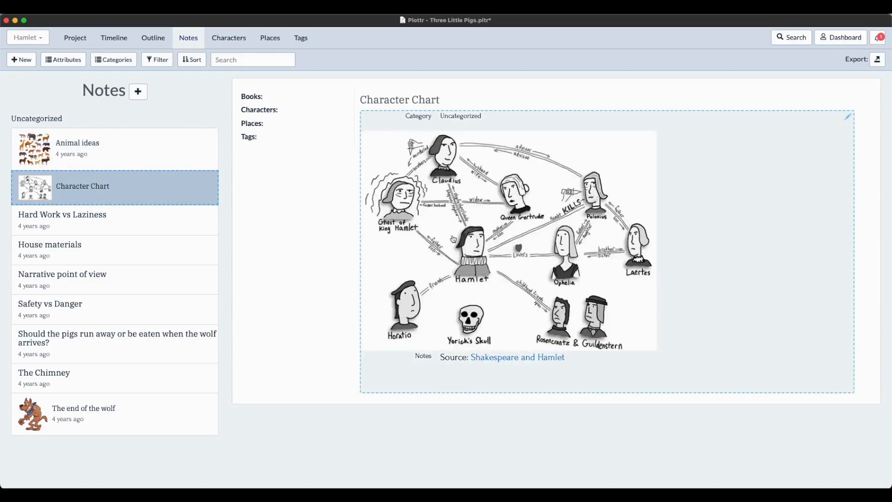
{"action": "mouse_move", "coordinate": [130, 296]}
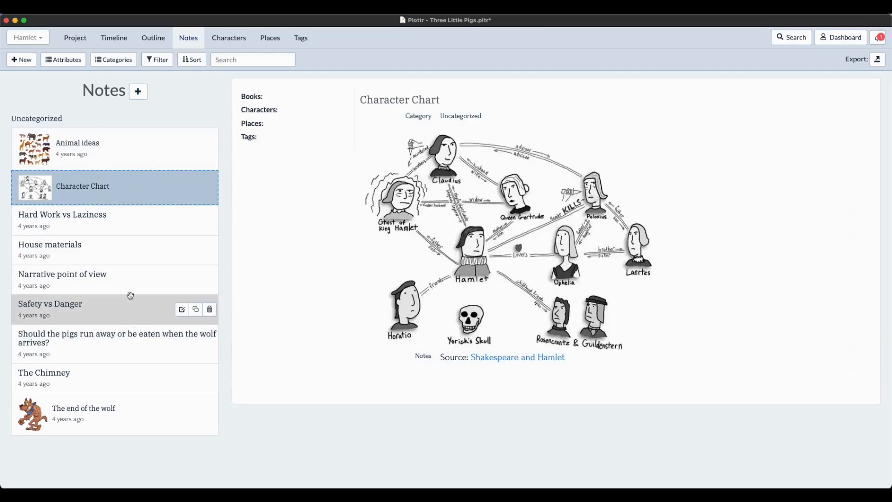
{"action": "mouse_move", "coordinate": [214, 84]}
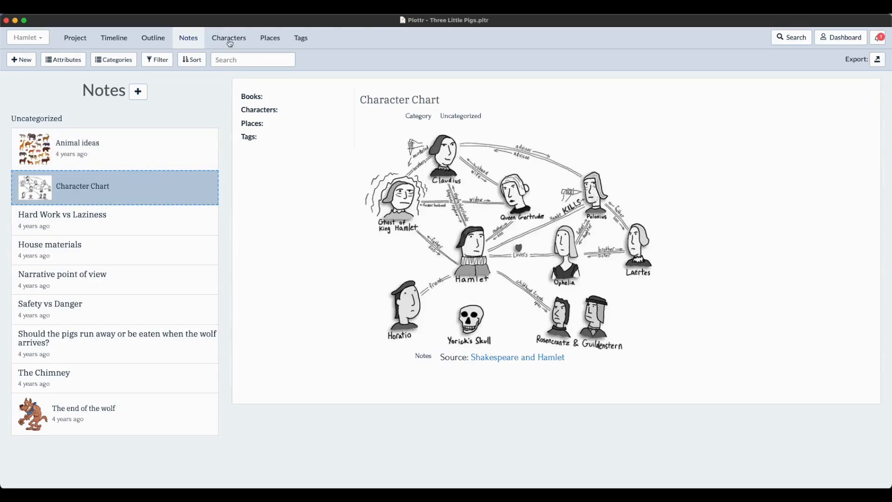
{"action": "left_click", "coordinate": [229, 37]}
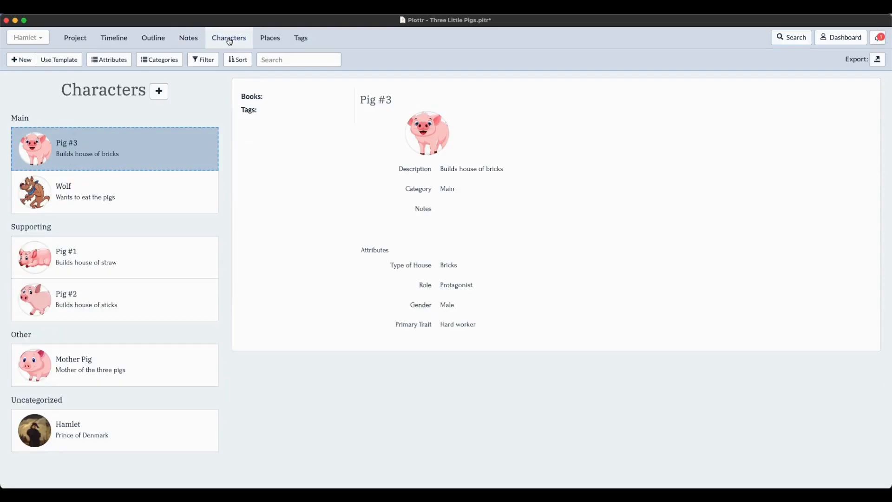
{"action": "left_click", "coordinate": [85, 429]}
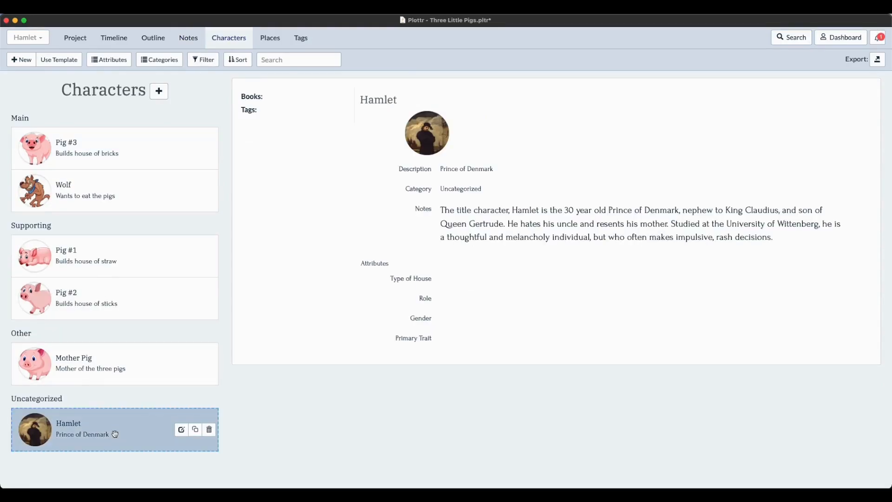
{"action": "mouse_move", "coordinate": [114, 382]}
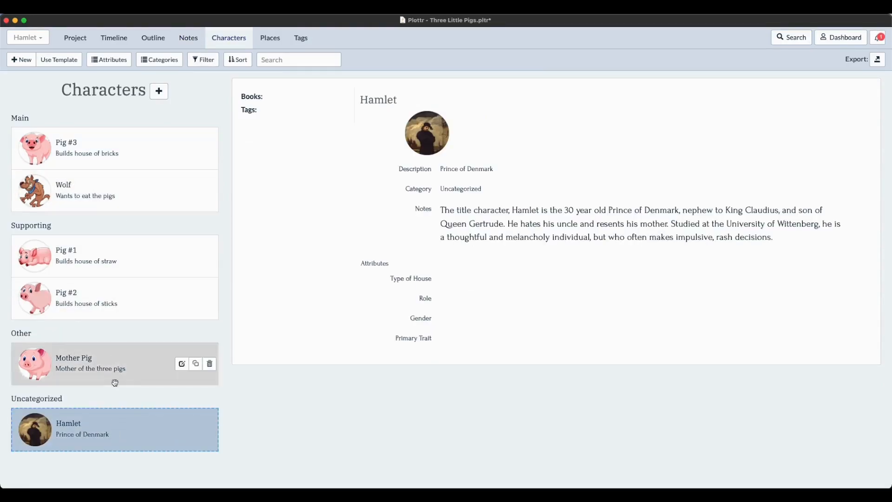
View the Elsinore Castle place and STAGE: Exposition tag, then return to the Hamlet timeline.
{"action": "left_click", "coordinate": [269, 37]}
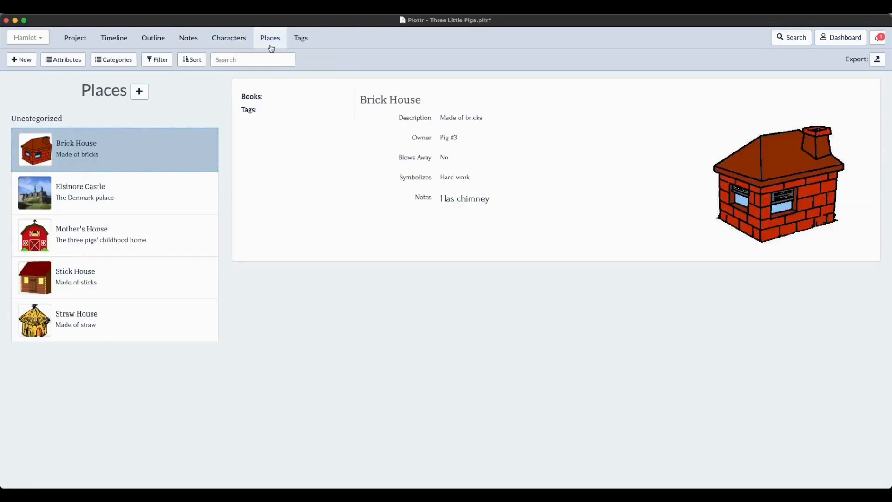
{"action": "left_click", "coordinate": [80, 192]}
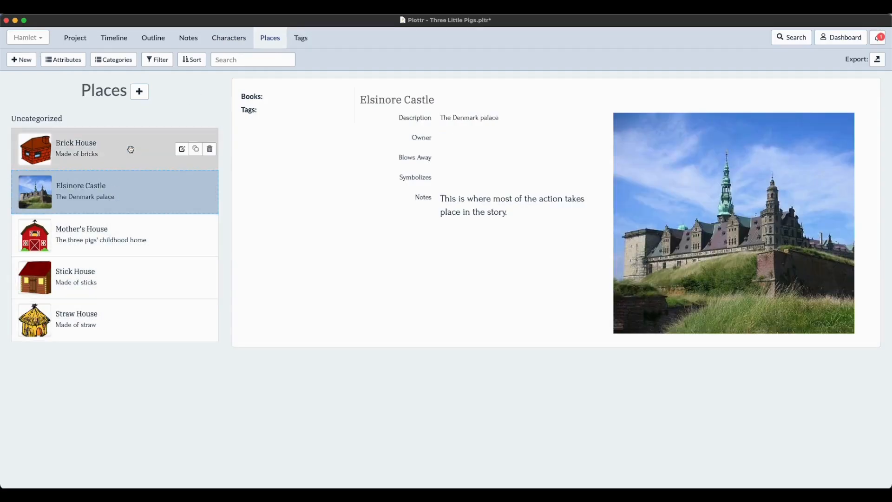
{"action": "mouse_move", "coordinate": [108, 260]}
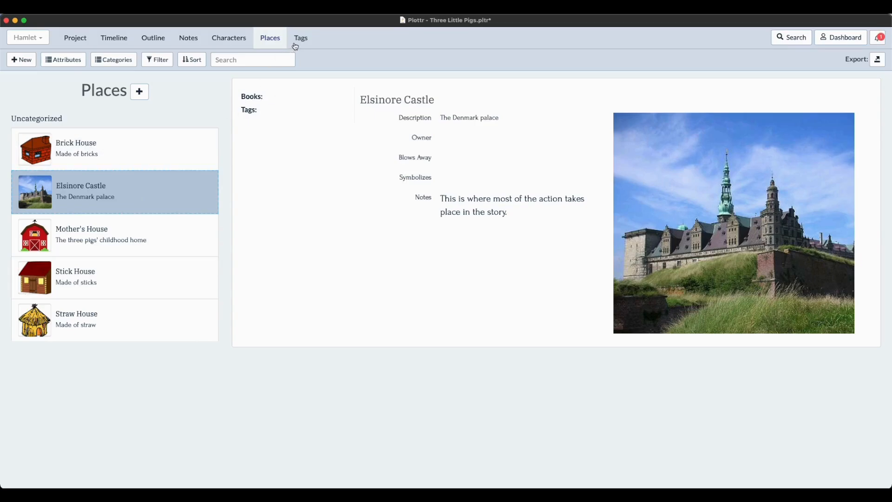
{"action": "left_click", "coordinate": [300, 37]}
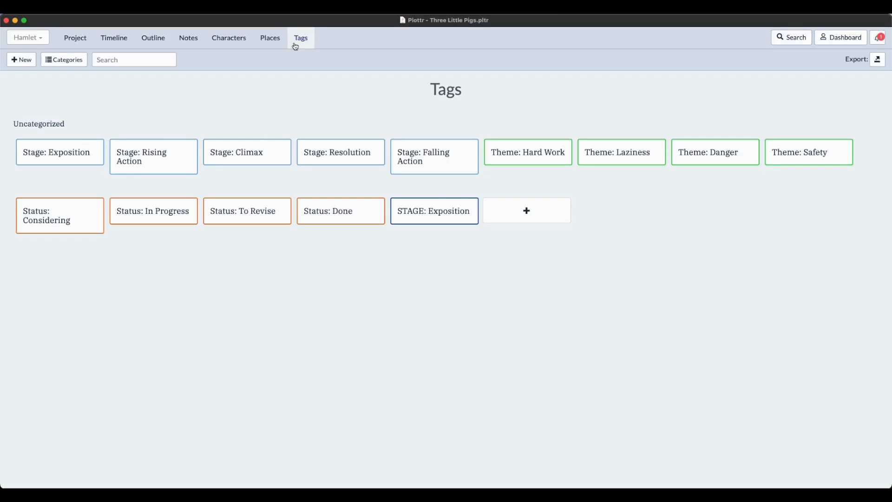
{"action": "mouse_move", "coordinate": [292, 95]}
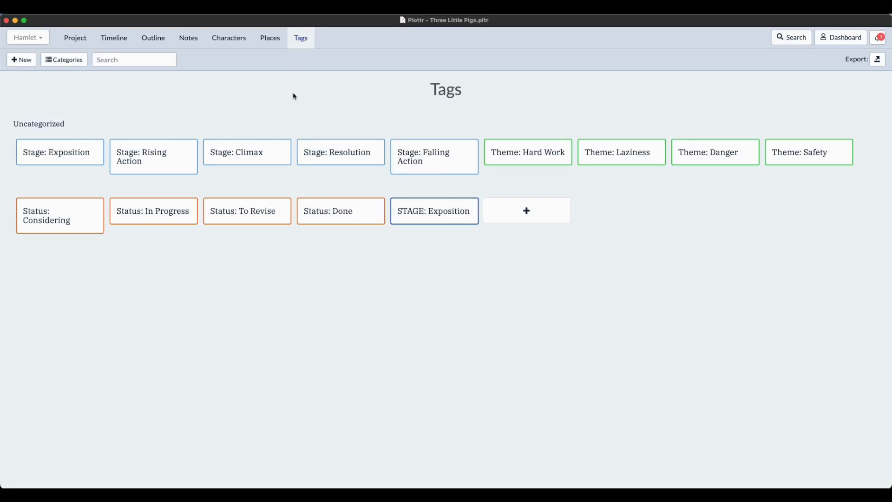
{"action": "left_click", "coordinate": [113, 37]}
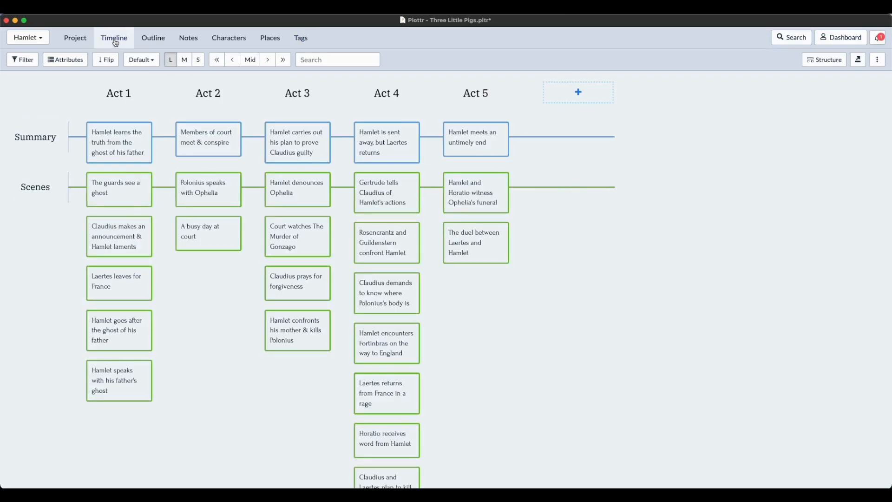